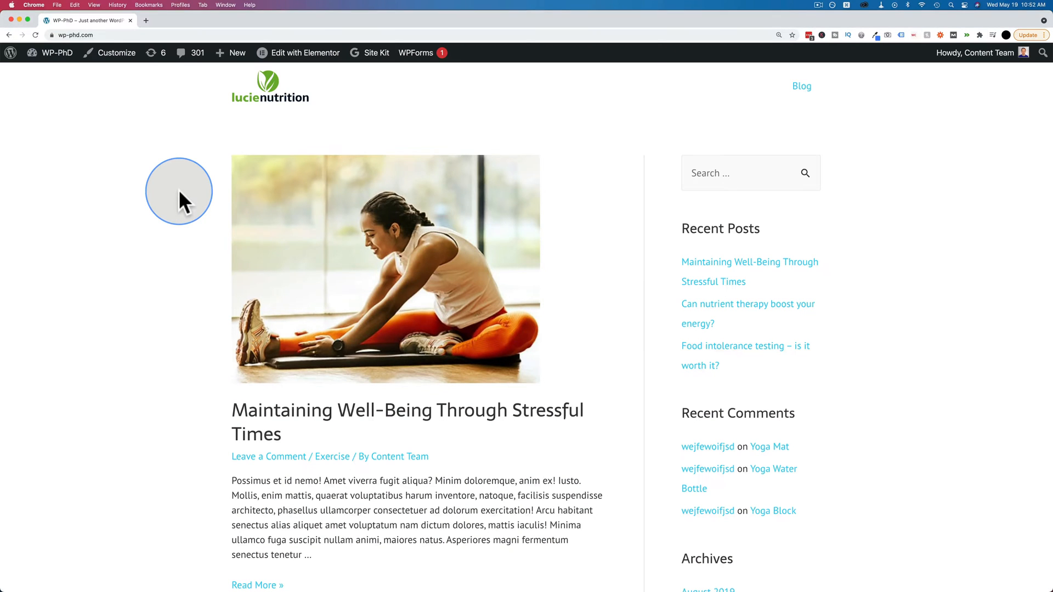
- Reach the 'Food intolerance testing – is it worth it?' post in the blog listing and select its Exercise breadcrumb
{"action": "scroll", "scroll_direction": "down", "scroll_amount": 3}
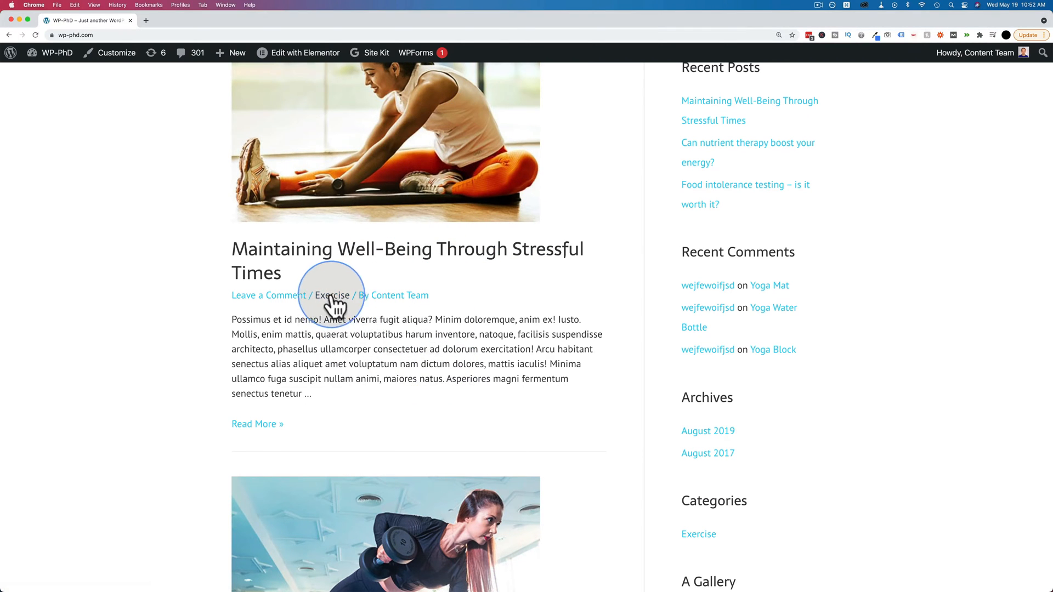
{"action": "scroll", "scroll_direction": "down", "scroll_amount": 3}
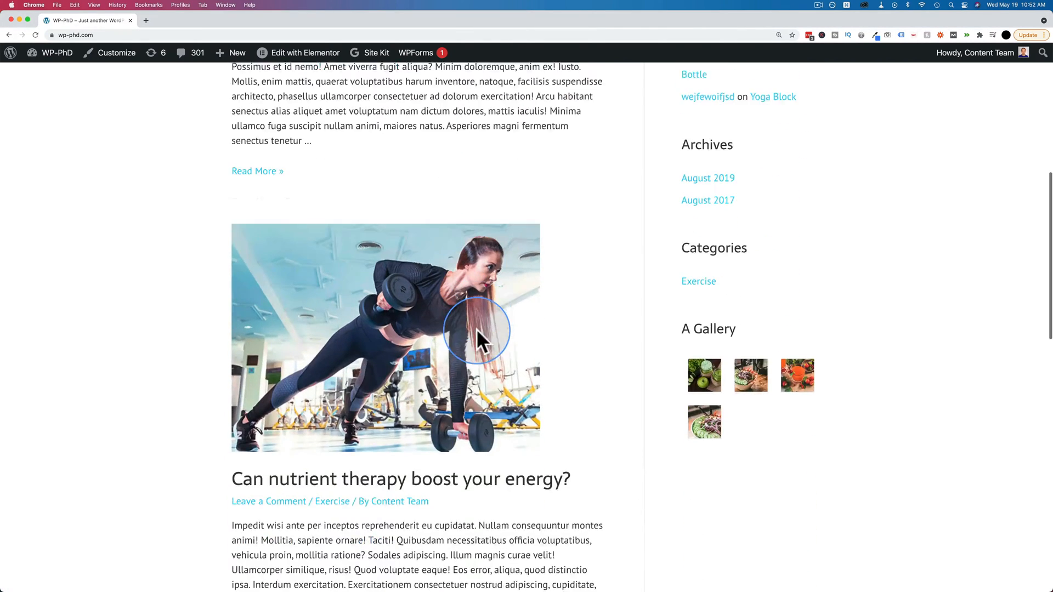
{"action": "scroll", "scroll_direction": "down", "scroll_amount": 3}
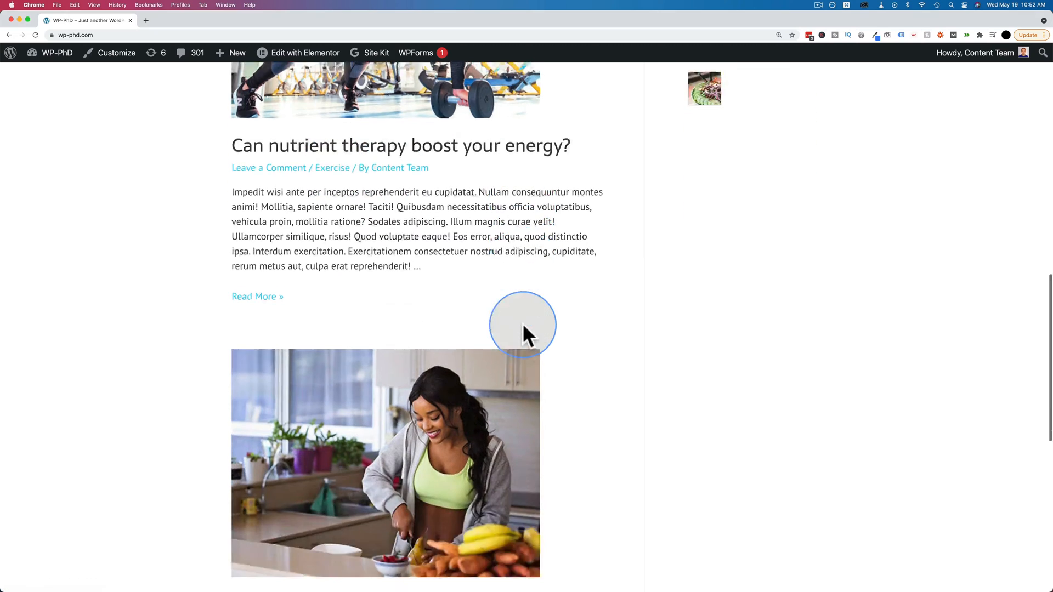
{"action": "scroll", "scroll_direction": "down", "scroll_amount": 3}
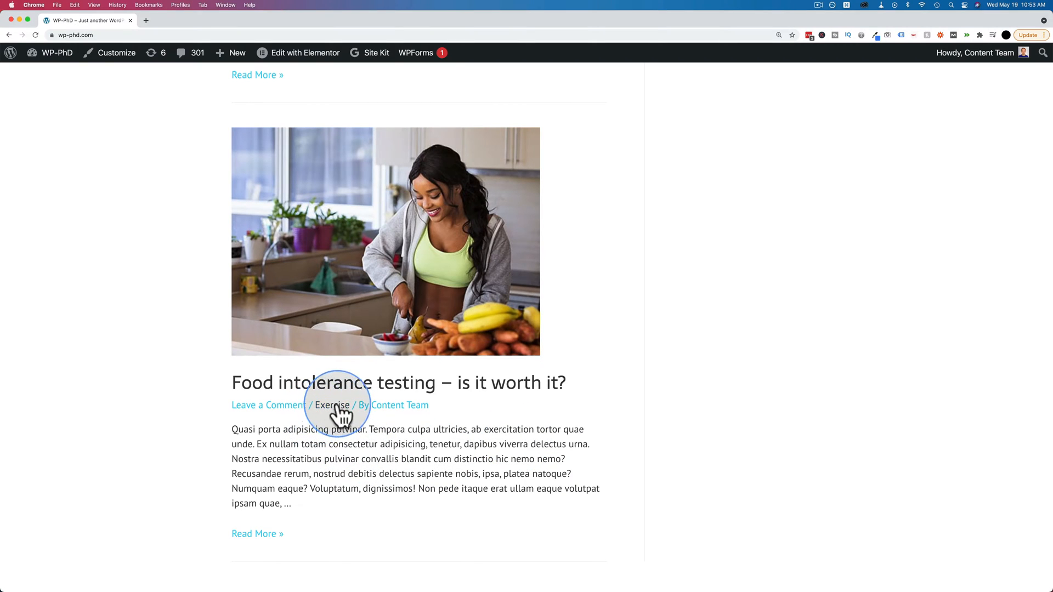
{"action": "mouse_move", "coordinate": [335, 417]}
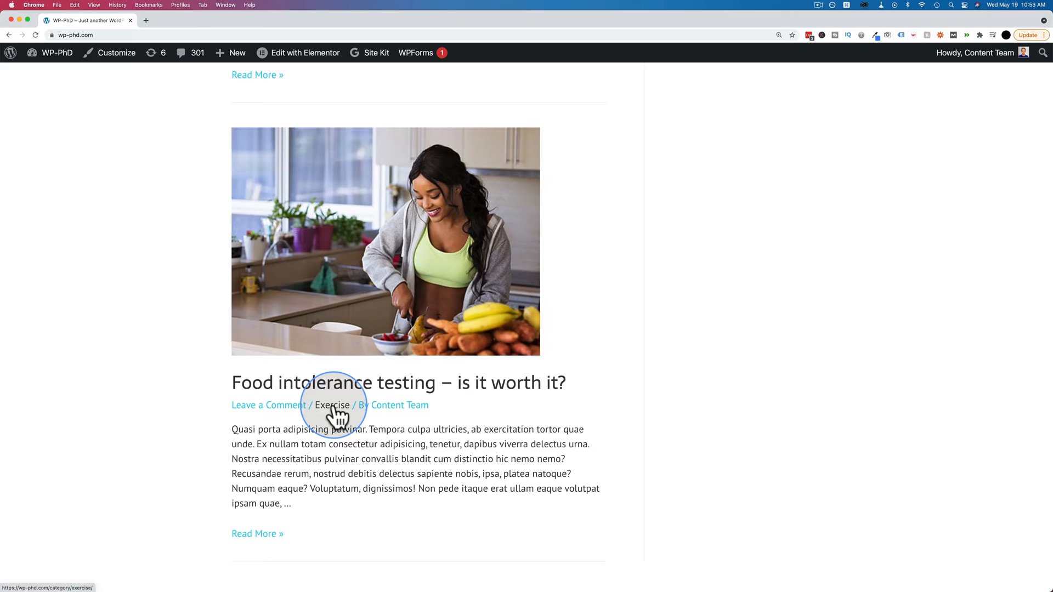
{"action": "mouse_move", "coordinate": [334, 456]}
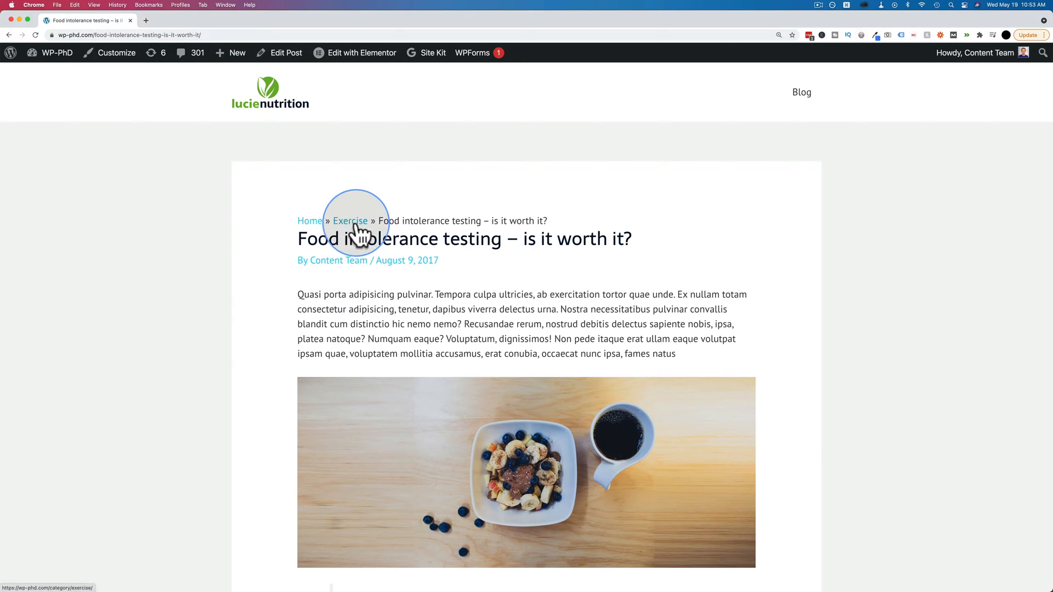
{"action": "left_click", "coordinate": [351, 222]}
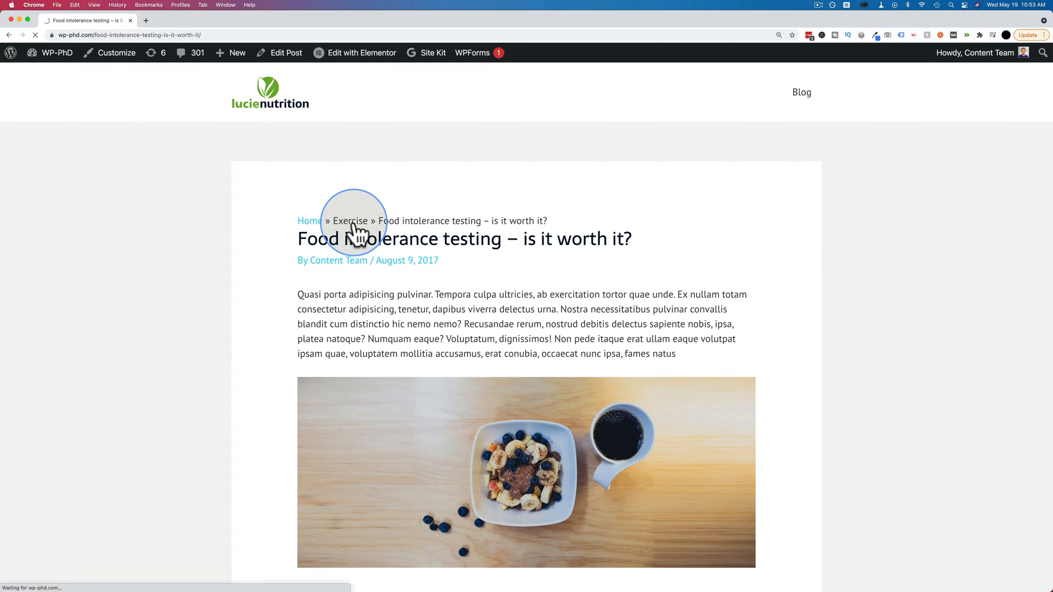
- Browse the Exercise category archive and its listed posts
{"action": "left_click", "coordinate": [348, 221]}
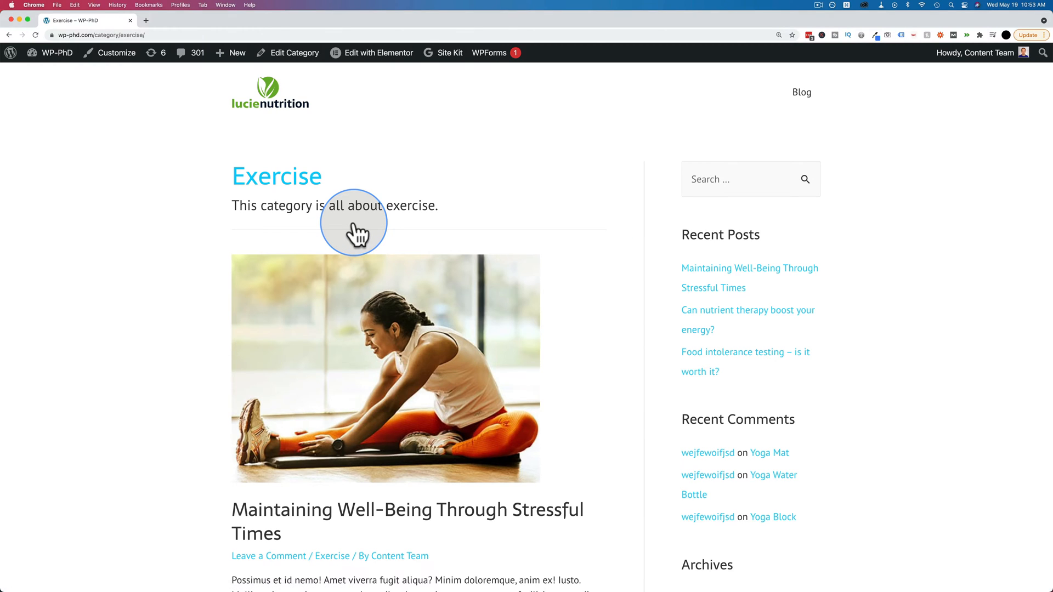
{"action": "mouse_move", "coordinate": [439, 255]}
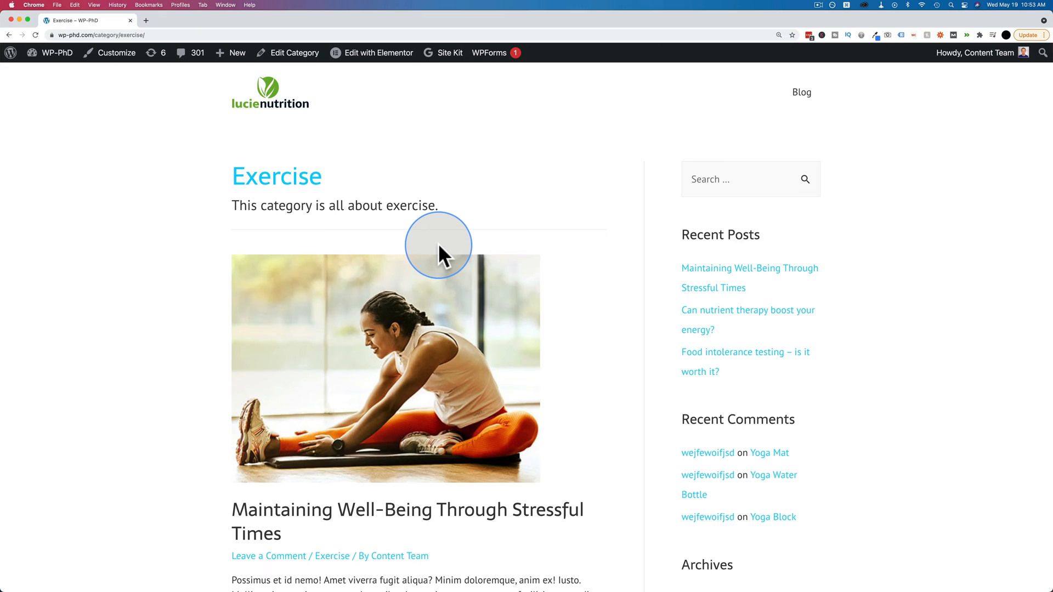
{"action": "scroll", "scroll_direction": "down", "scroll_amount": 3}
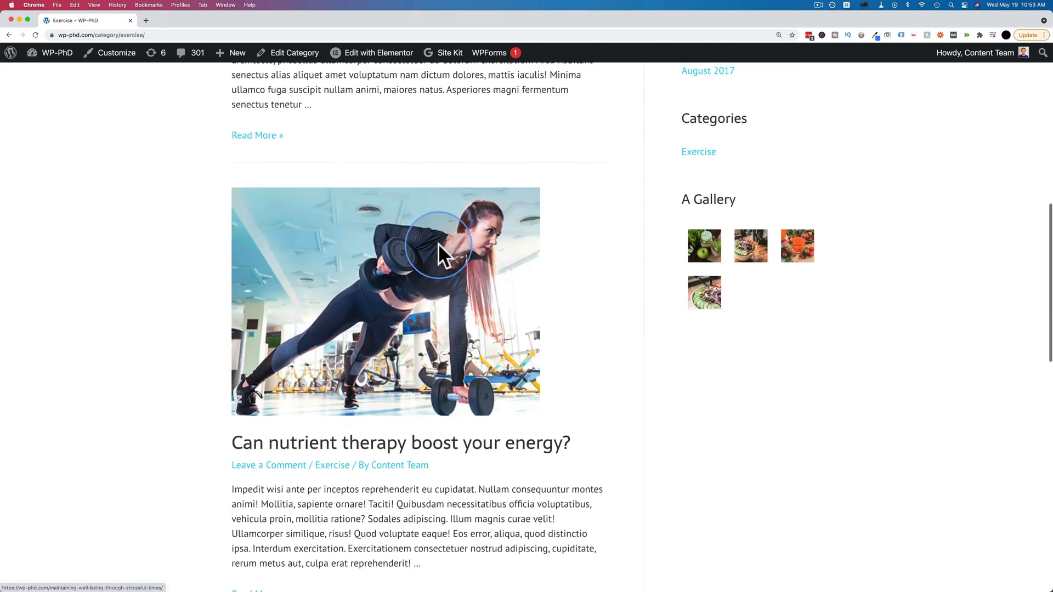
{"action": "scroll", "scroll_direction": "down", "scroll_amount": 3}
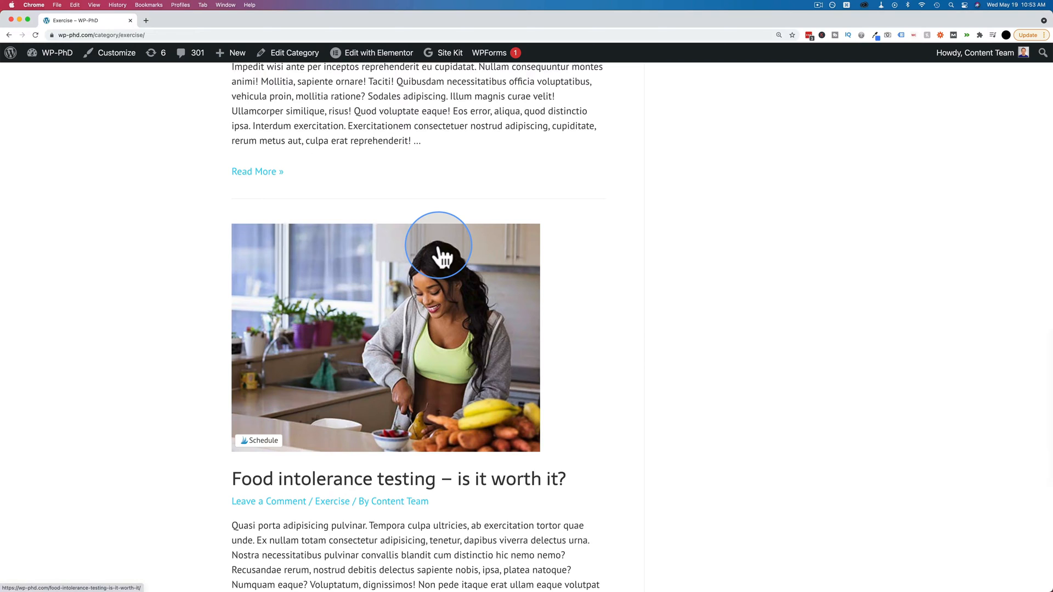
{"action": "scroll", "scroll_direction": "down", "scroll_amount": 3}
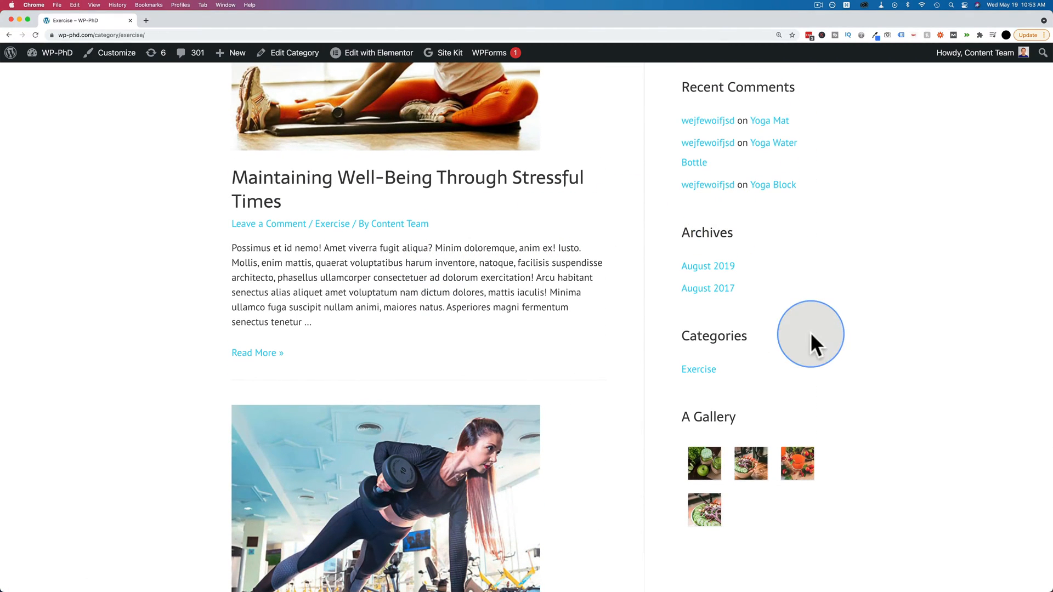
{"action": "mouse_move", "coordinate": [698, 369]}
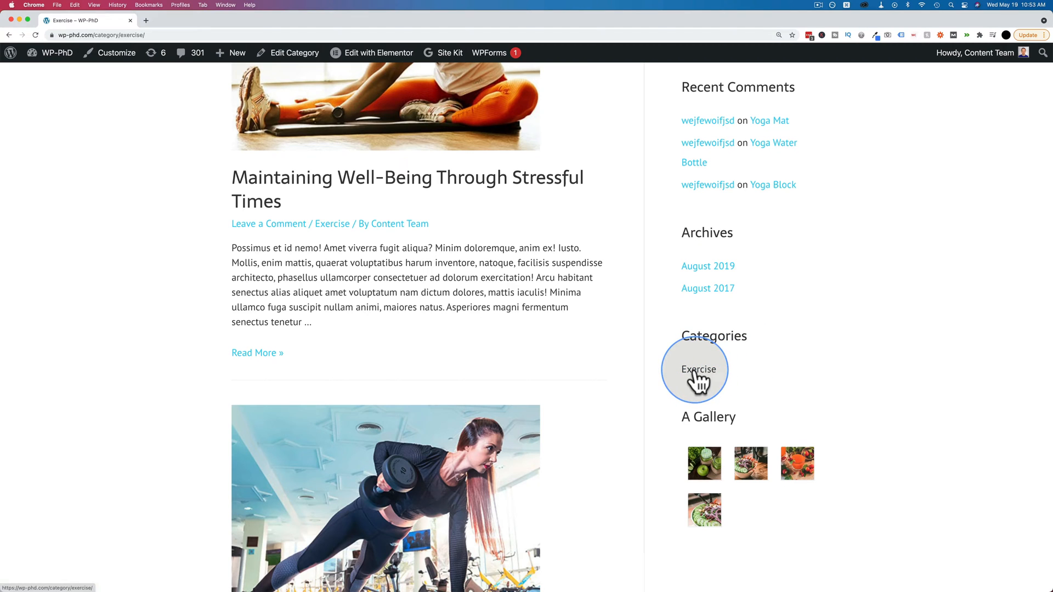
{"action": "mouse_move", "coordinate": [382, 228]}
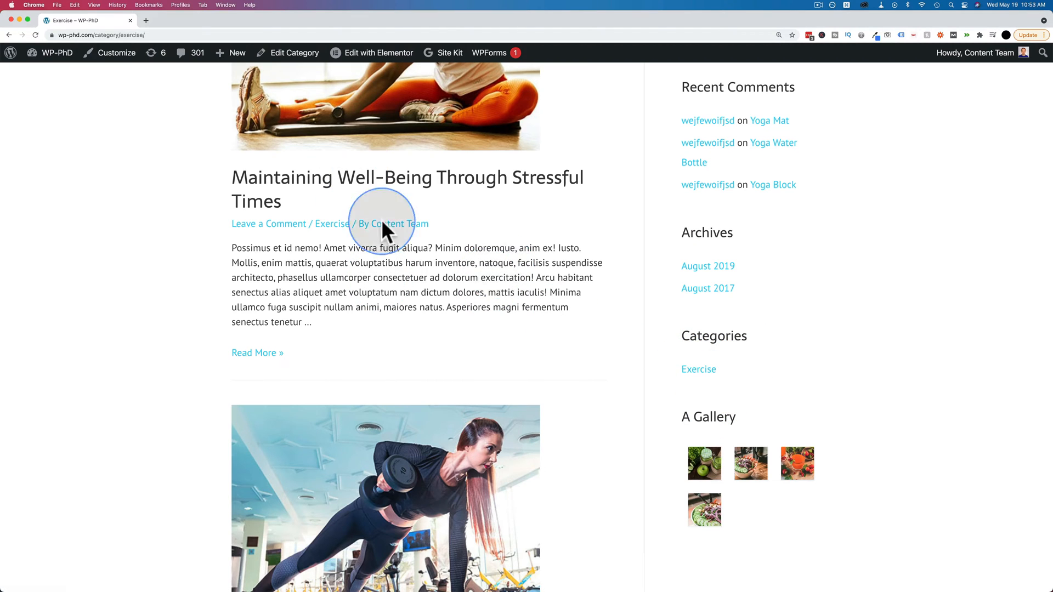
{"action": "mouse_move", "coordinate": [429, 305]}
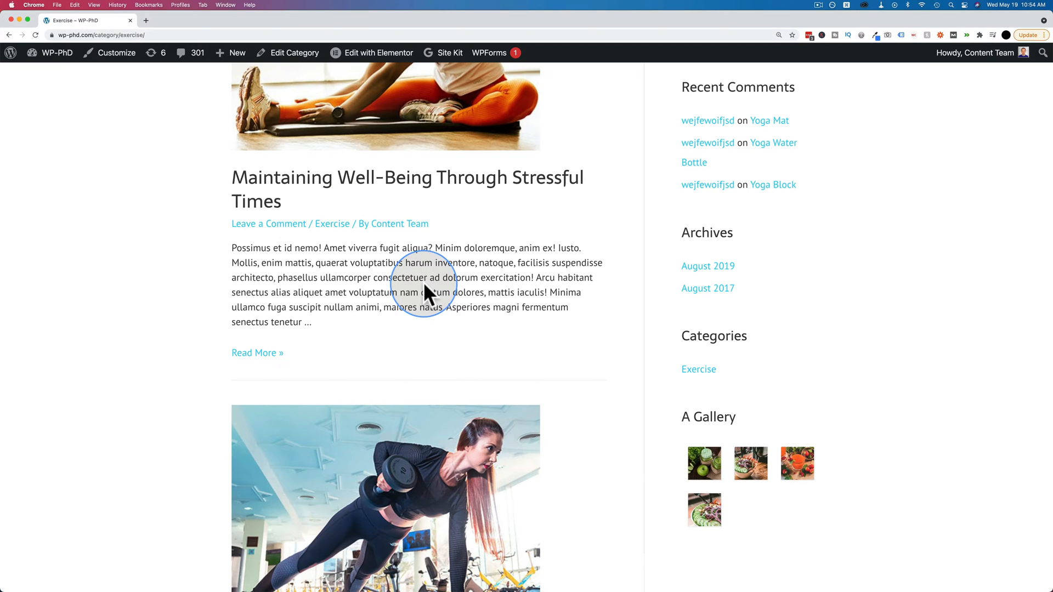
{"action": "mouse_move", "coordinate": [52, 70]}
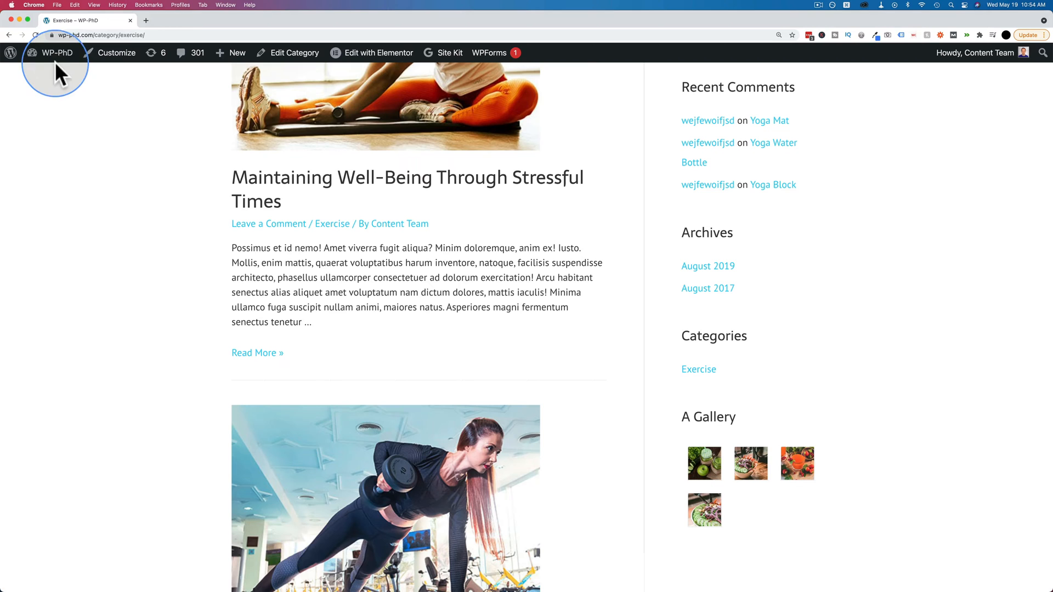
- Leave the public site for the WP-PhD admin dashboard and head to Posts > Categories
{"action": "left_click", "coordinate": [55, 52]}
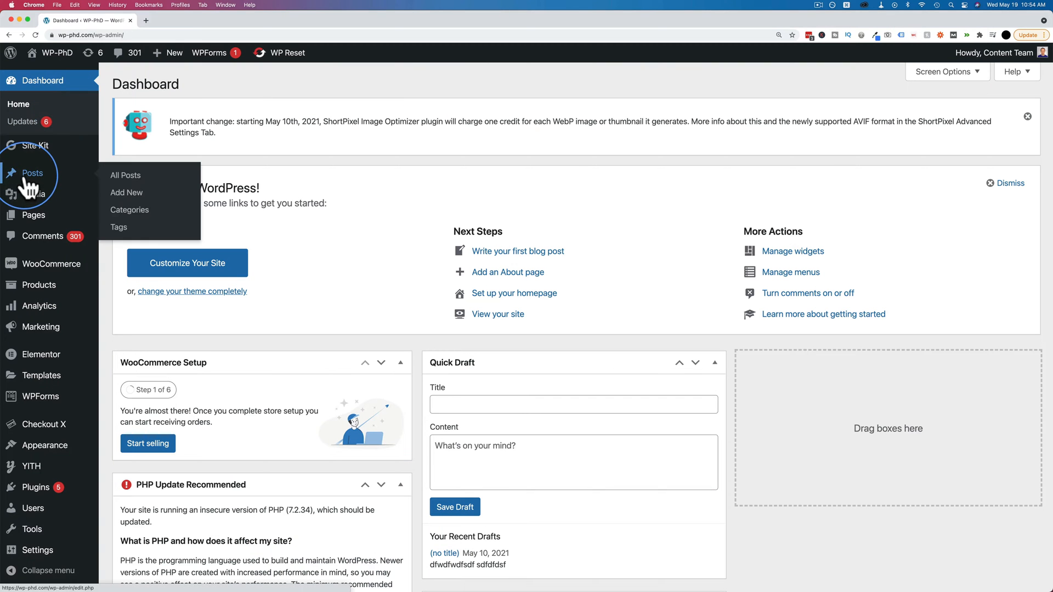
{"action": "left_click", "coordinate": [130, 210]}
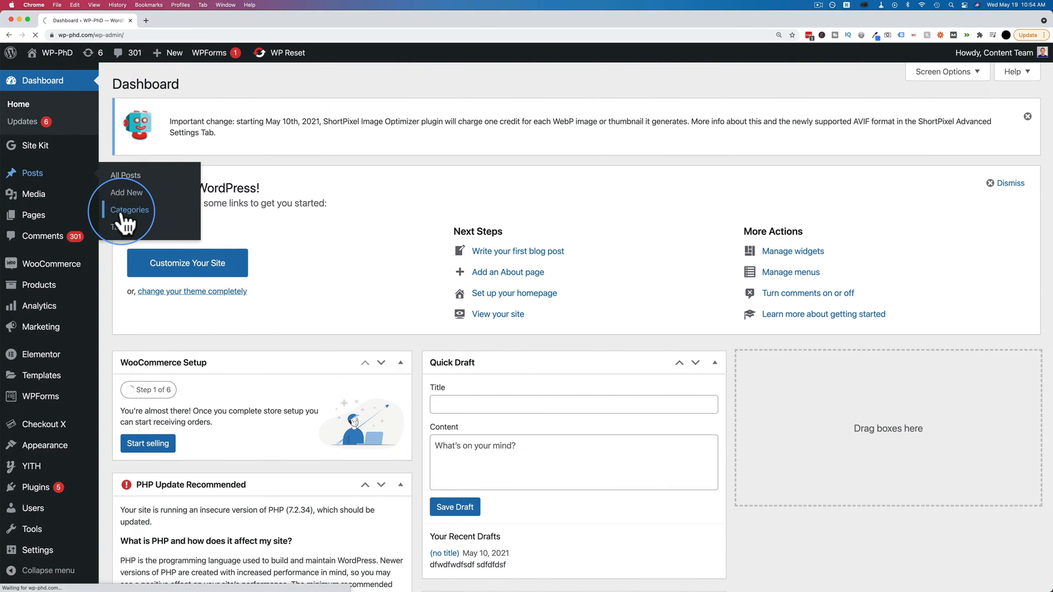
- Show the Categories admin screen listing Exercise, Healthy Eating and uncategorized with post counts
{"action": "left_click", "coordinate": [130, 210]}
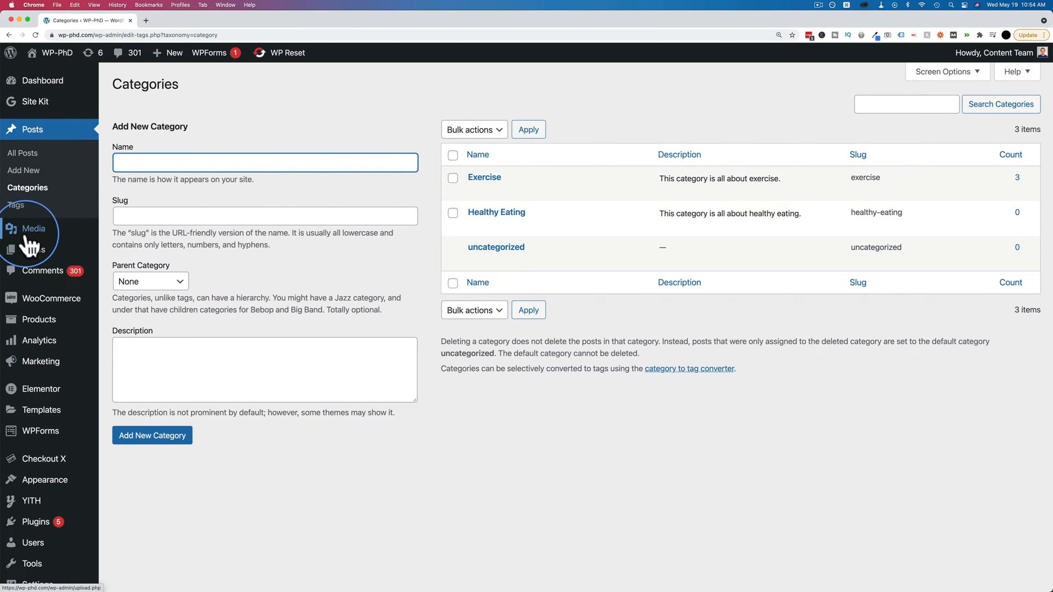
{"action": "mouse_move", "coordinate": [32, 250]}
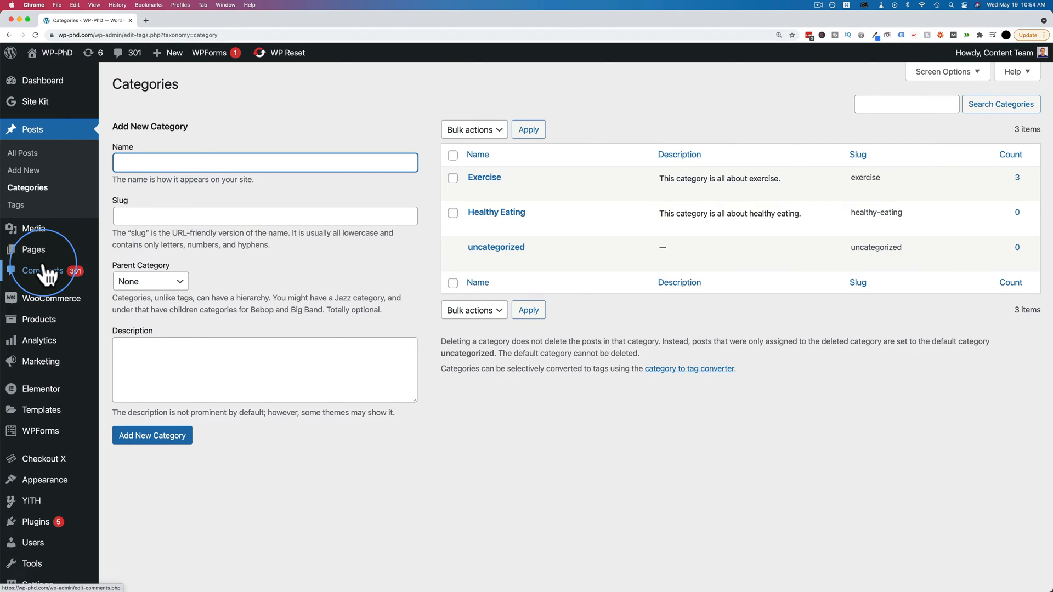
{"action": "mouse_move", "coordinate": [34, 250]}
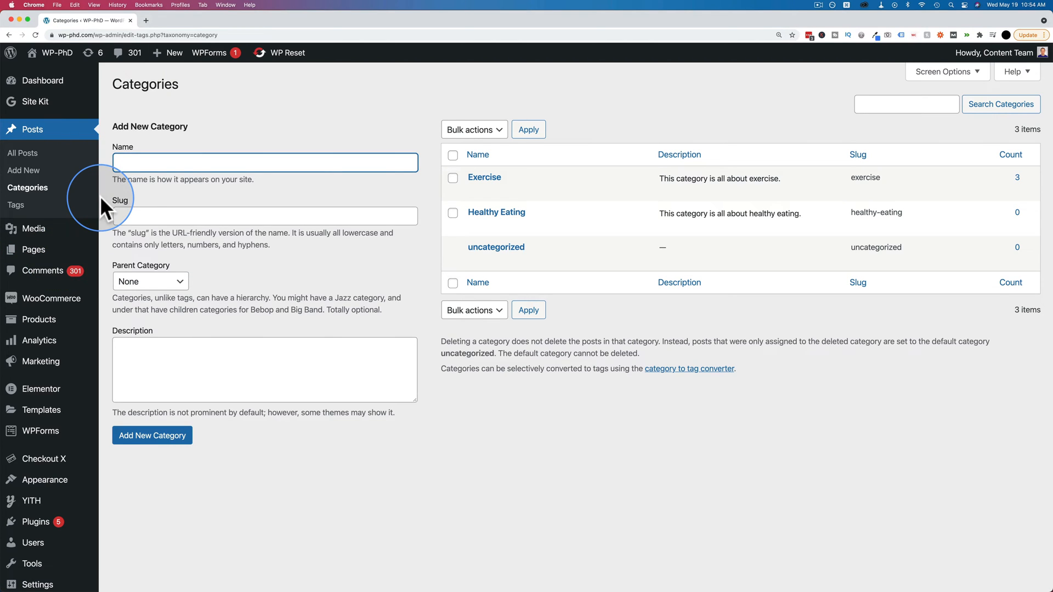
{"action": "mouse_move", "coordinate": [34, 140]}
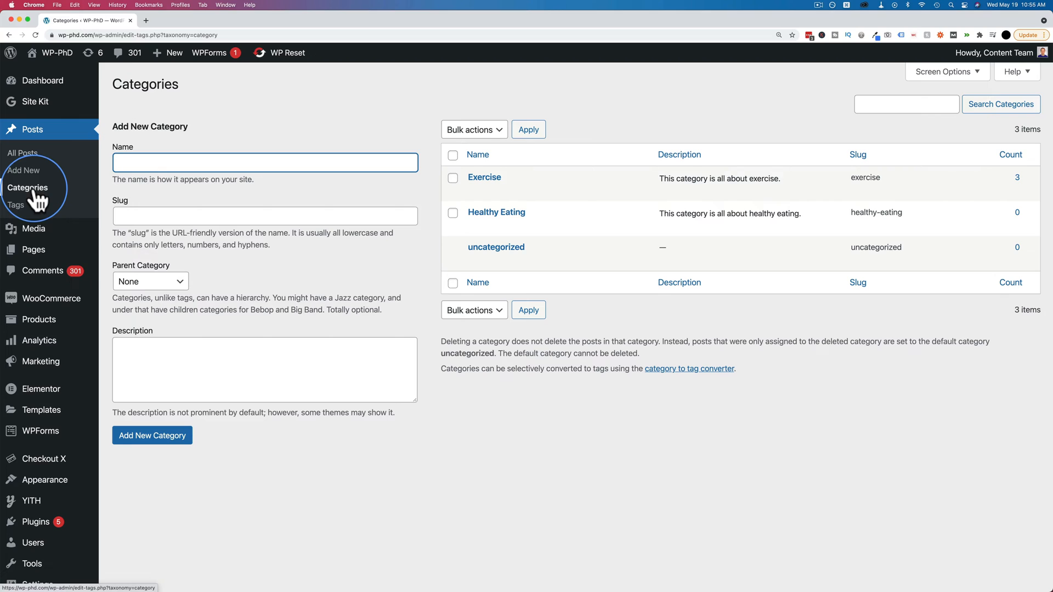
{"action": "mouse_move", "coordinate": [33, 250]}
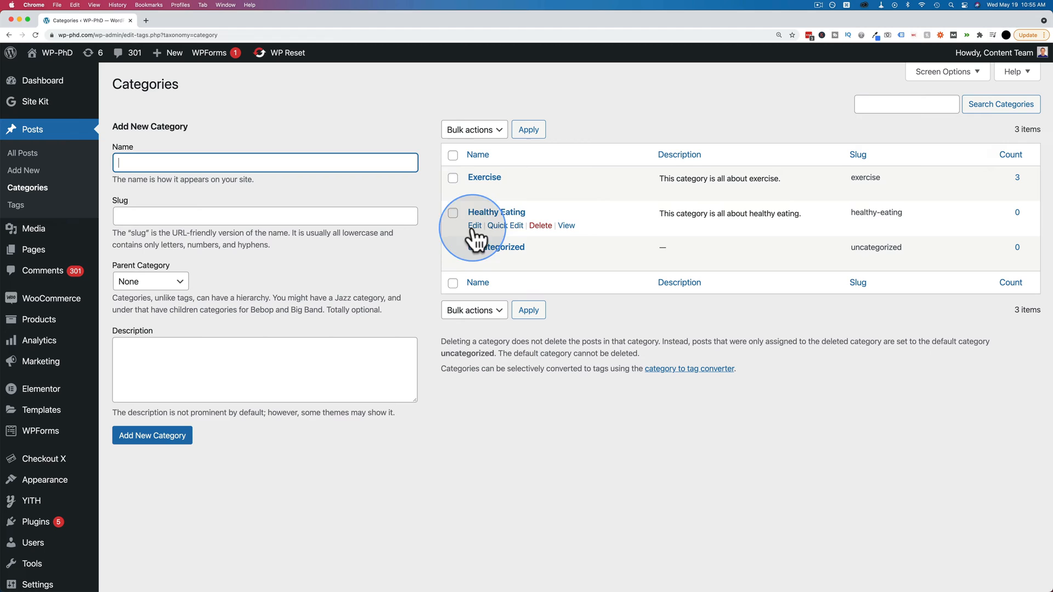
{"action": "mouse_move", "coordinate": [509, 181]}
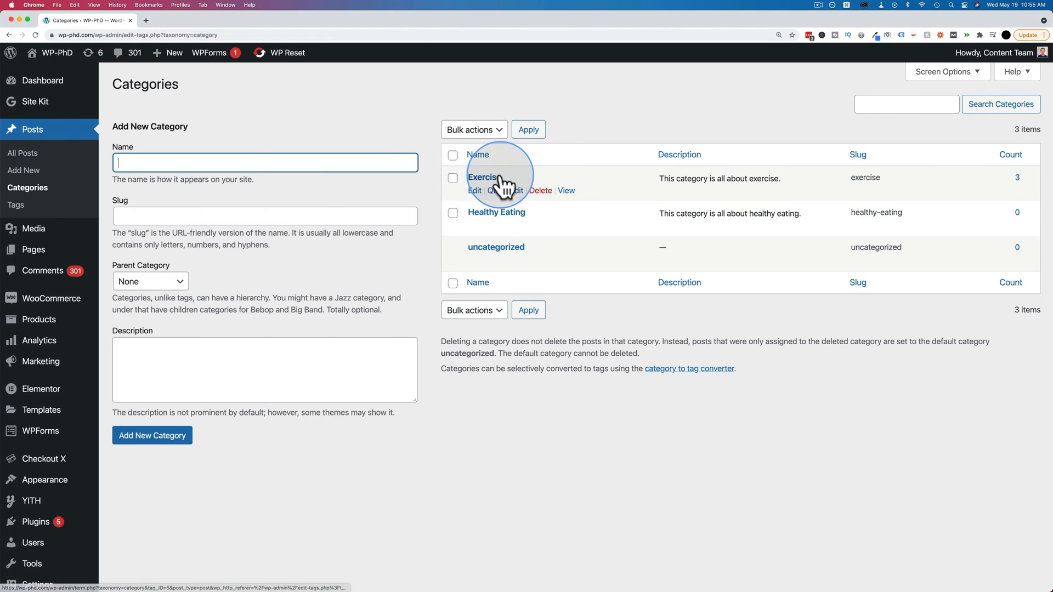